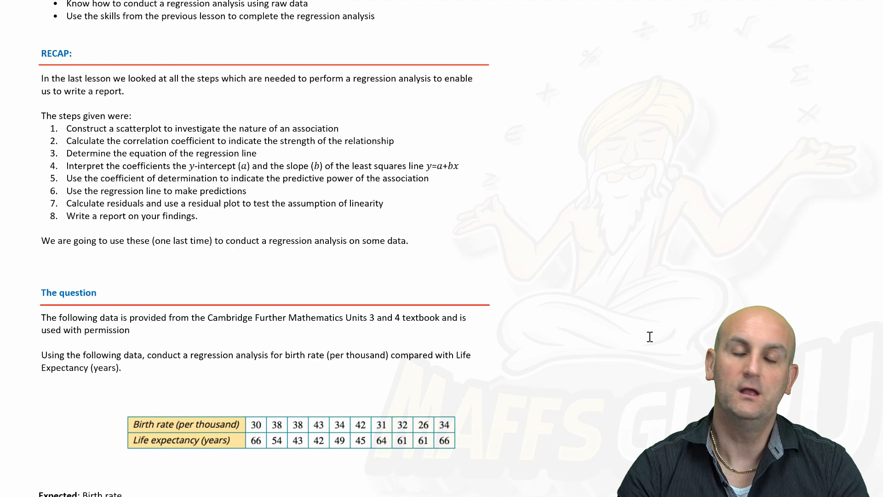
- Scroll down to the birth rate vs life expectancy question, data table and calculator screenshots
scroll("down", 3)
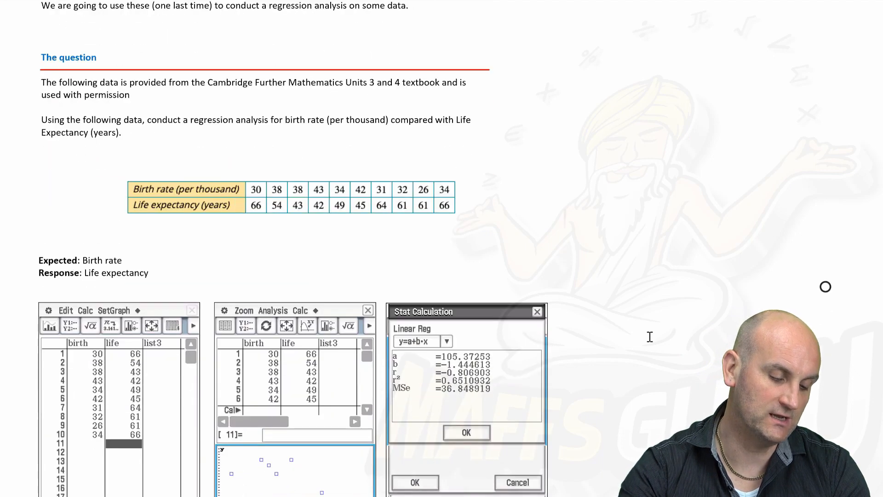
- Highlight 'Birth rate' and 'Life expectancy' beside Expected and Response in yellow
scroll("down", 3)
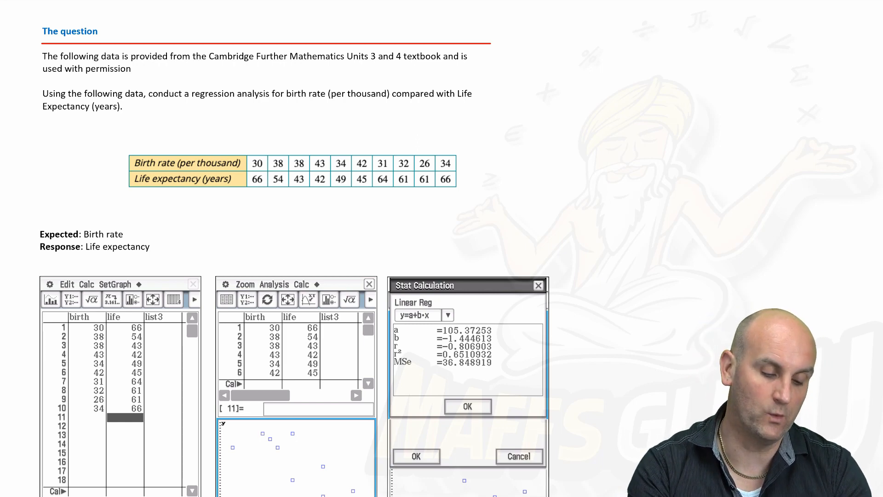
left_click_drag(83, 234, 149, 246)
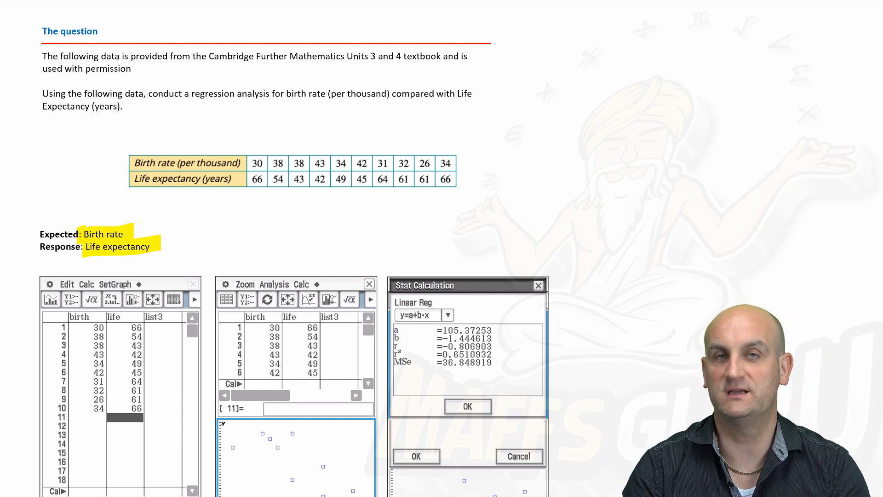
- Scroll down to the calculator screenshots showing the birth and life lists and regression results
scroll("down", 3)
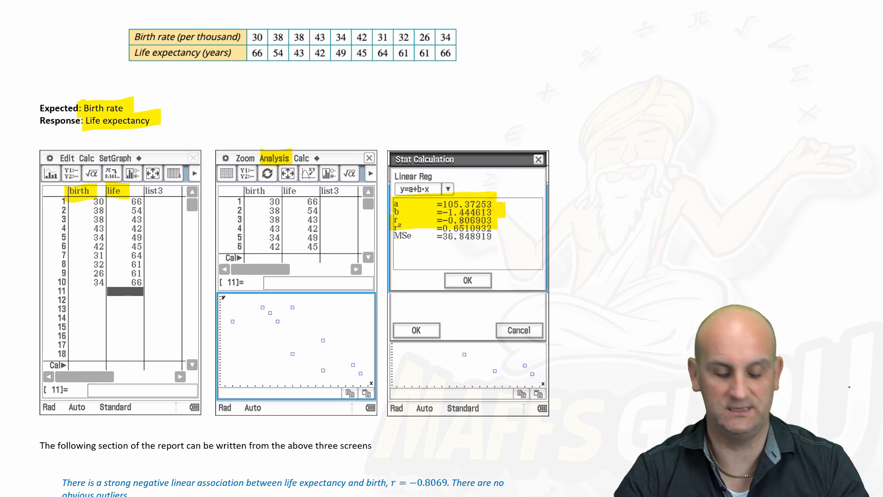
- Scroll past the three calculator screens to the association, equation, slope and intercept statements
scroll("down", 3)
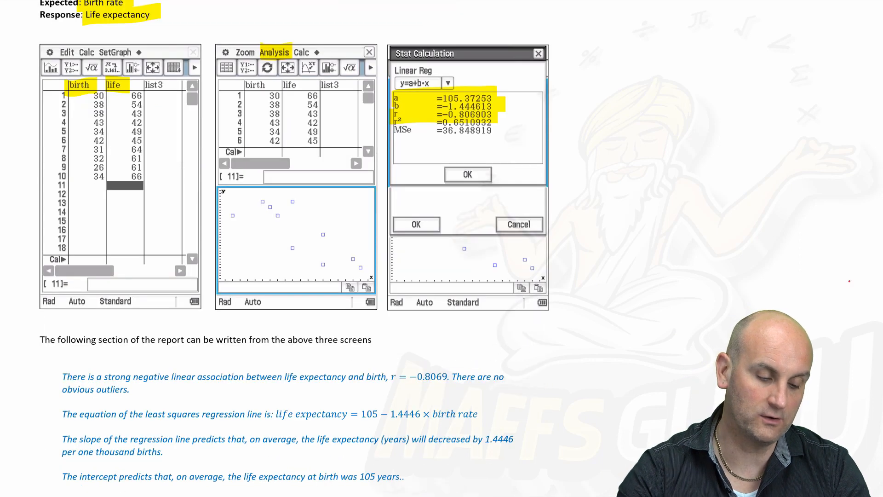
scroll("down", 3)
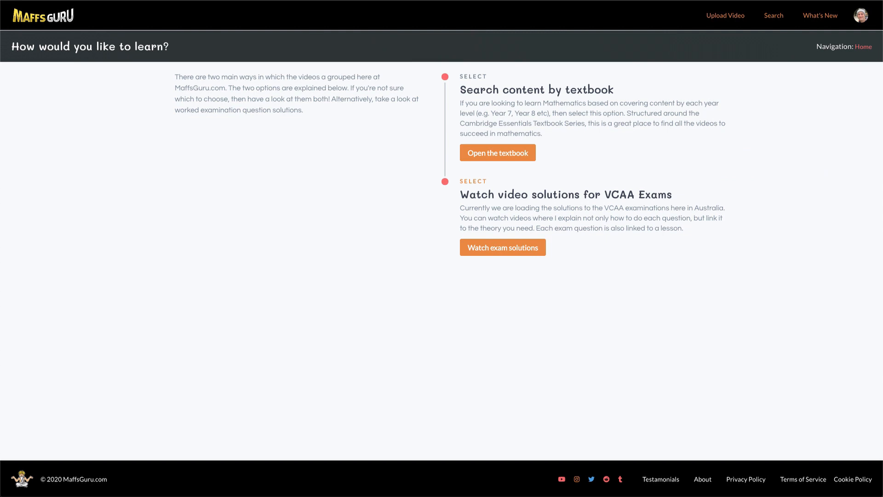
- Choose 'Open the textbook' on the MaffsGuru 'How would you like to learn?' page
left_click(497, 153)
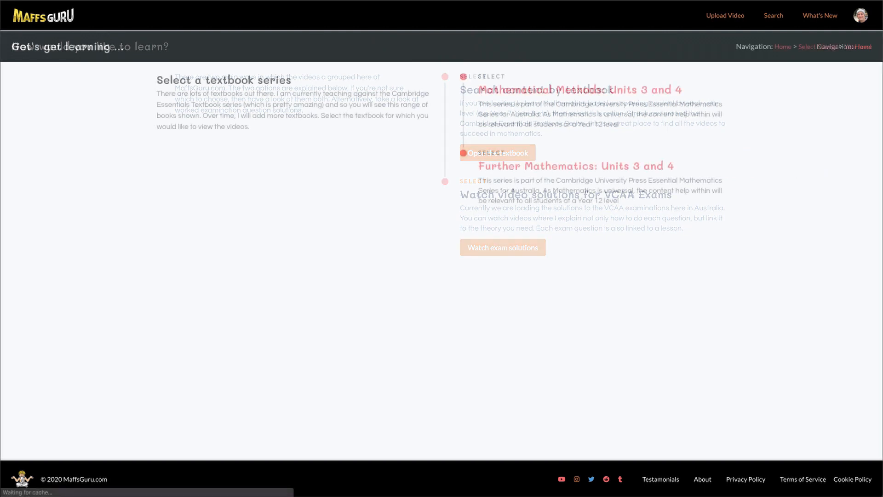